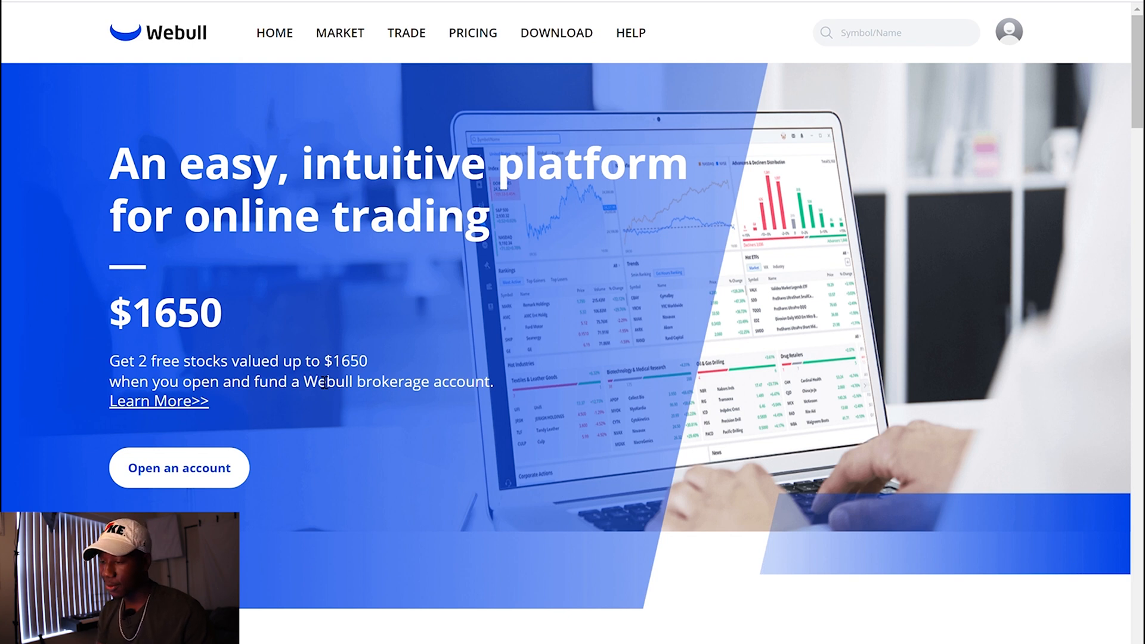
mouse_move(431, 104)
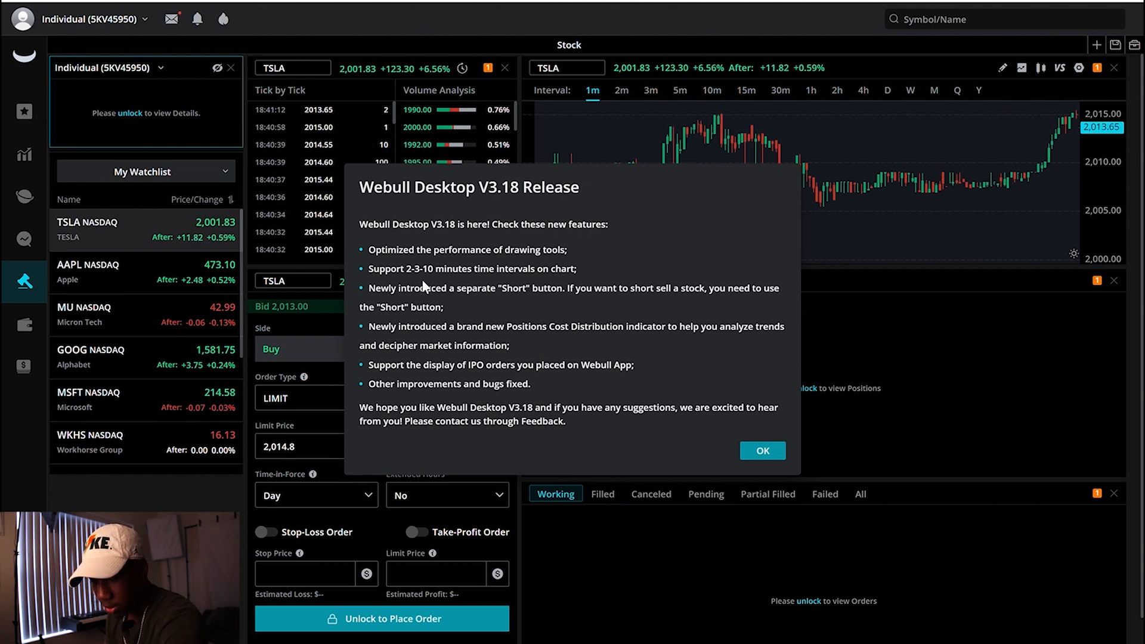
Dismiss the V3.18 release notes dialog with OK, revealing the TSLA workspace.
left_click(763, 451)
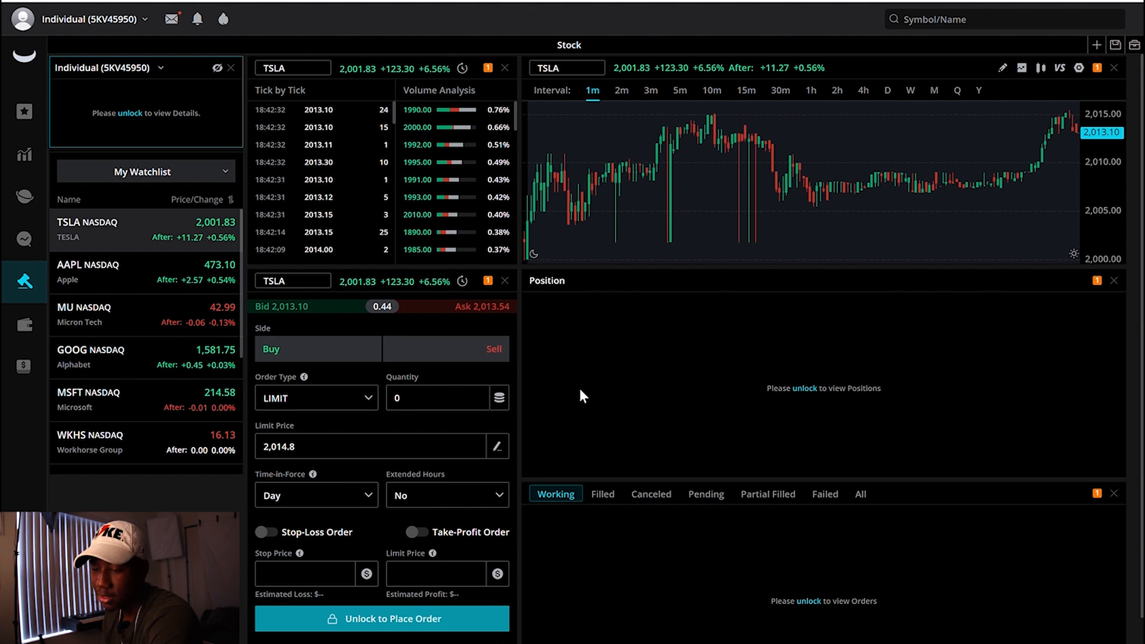
mouse_move(572, 188)
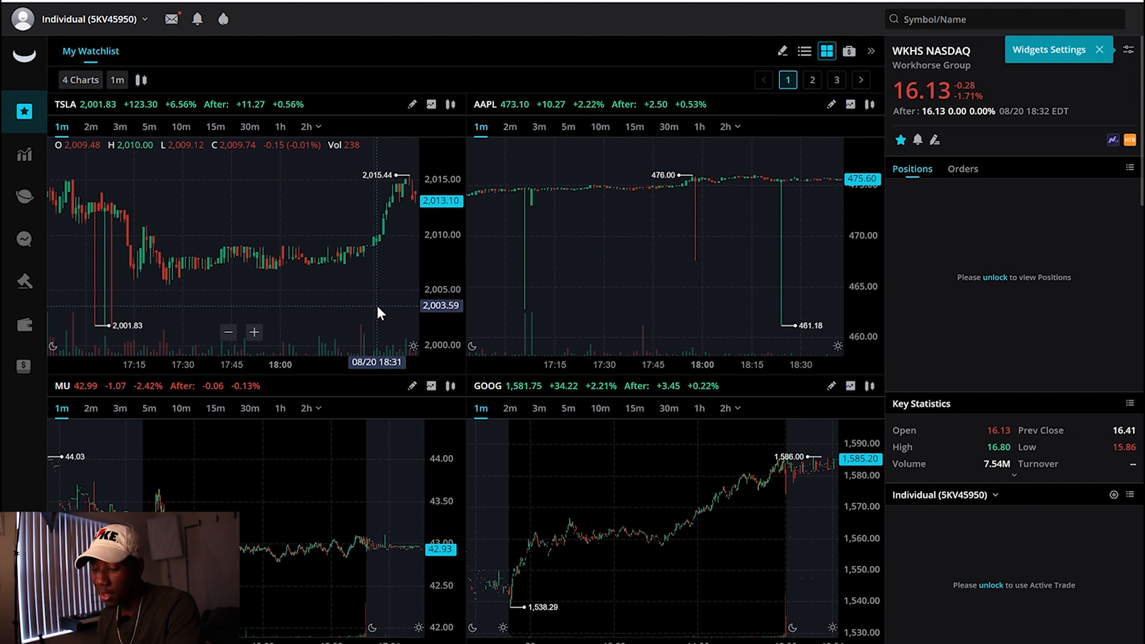
mouse_move(733, 460)
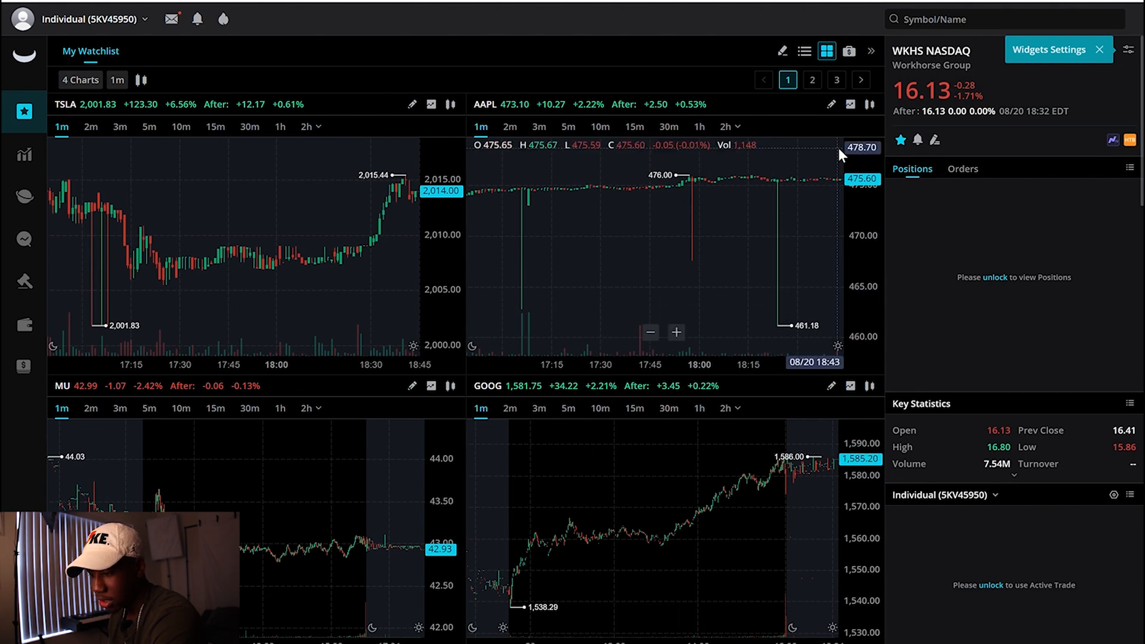
Switch My Watchlist from the 4-chart layout to the list view of eleven symbols.
left_click(811, 80)
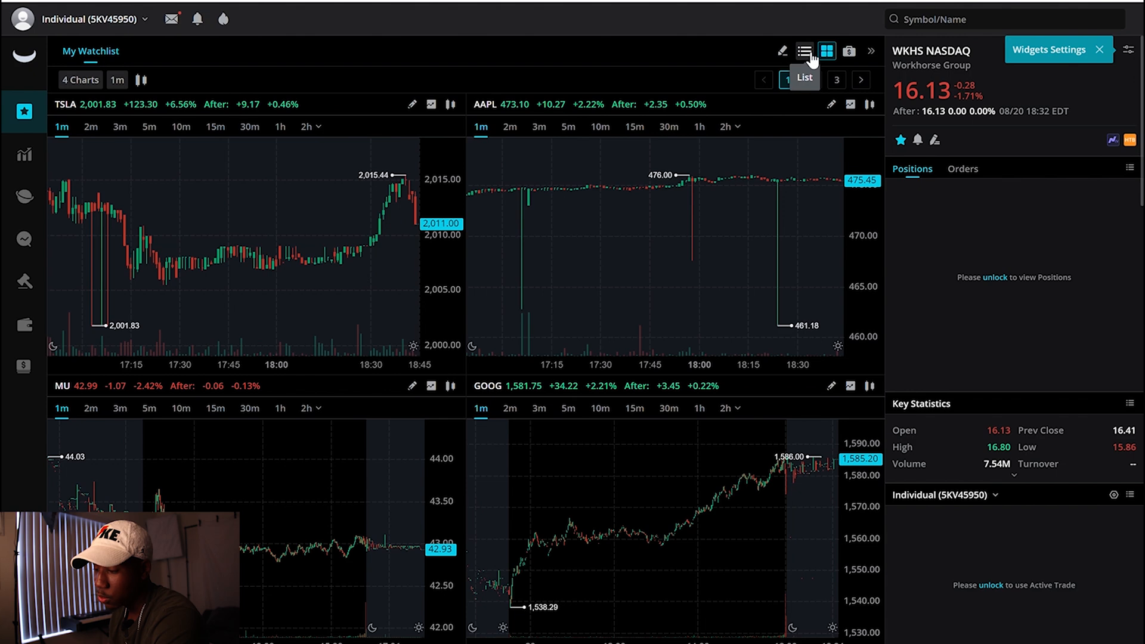
left_click(805, 50)
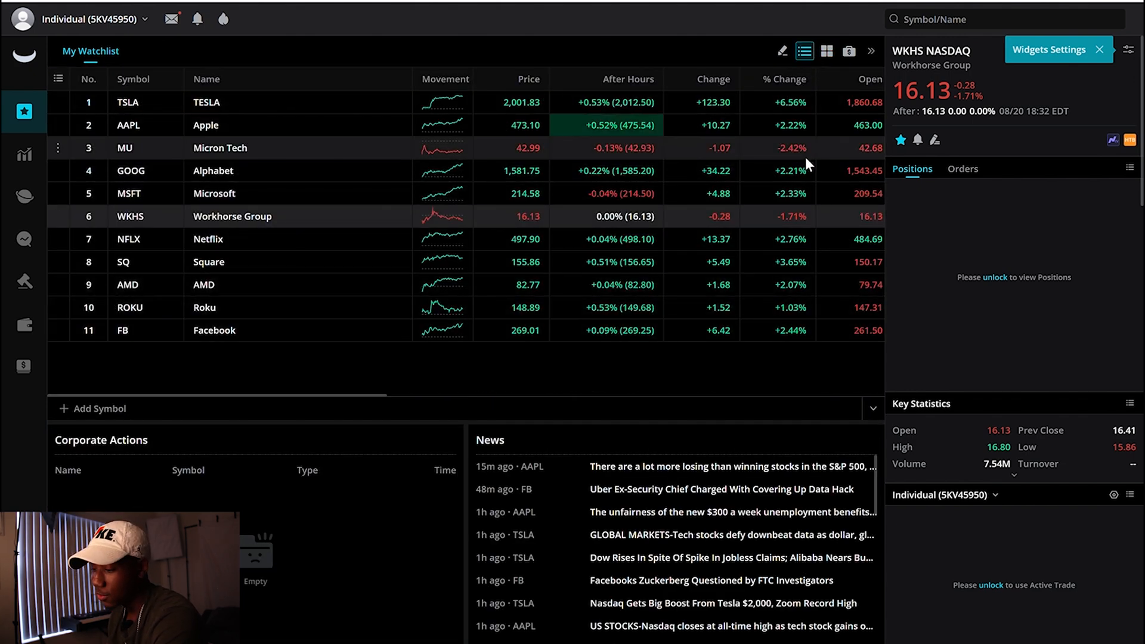
mouse_move(849, 52)
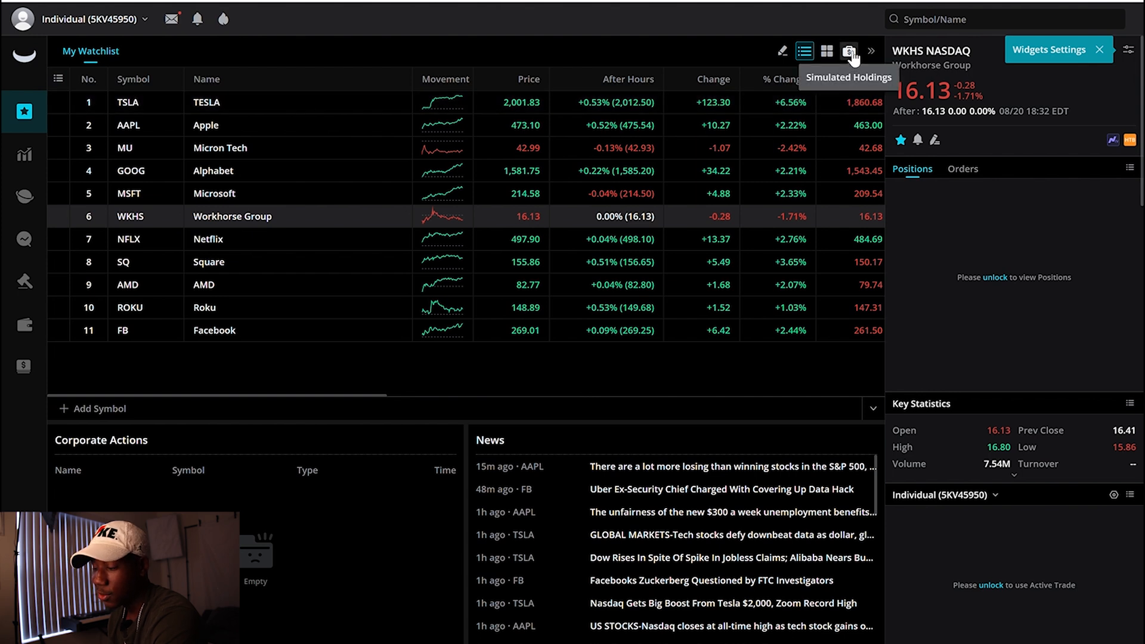
View the empty simulated holdings portfolio, then return to the TSLA five-minute chart.
left_click(848, 51)
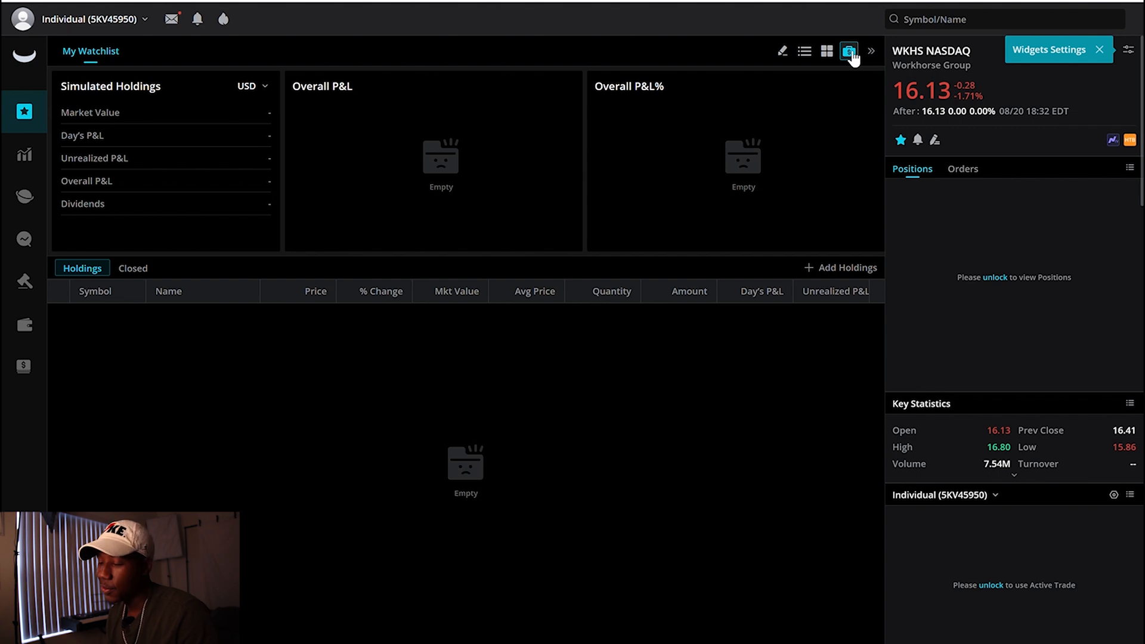
mouse_move(775, 168)
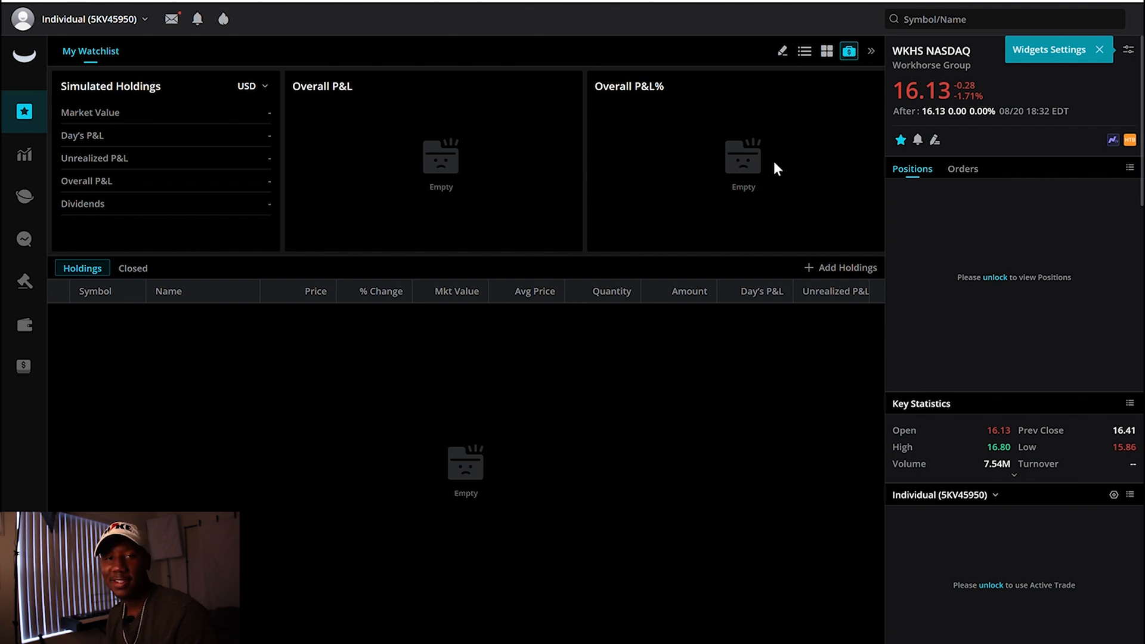
left_click(24, 153)
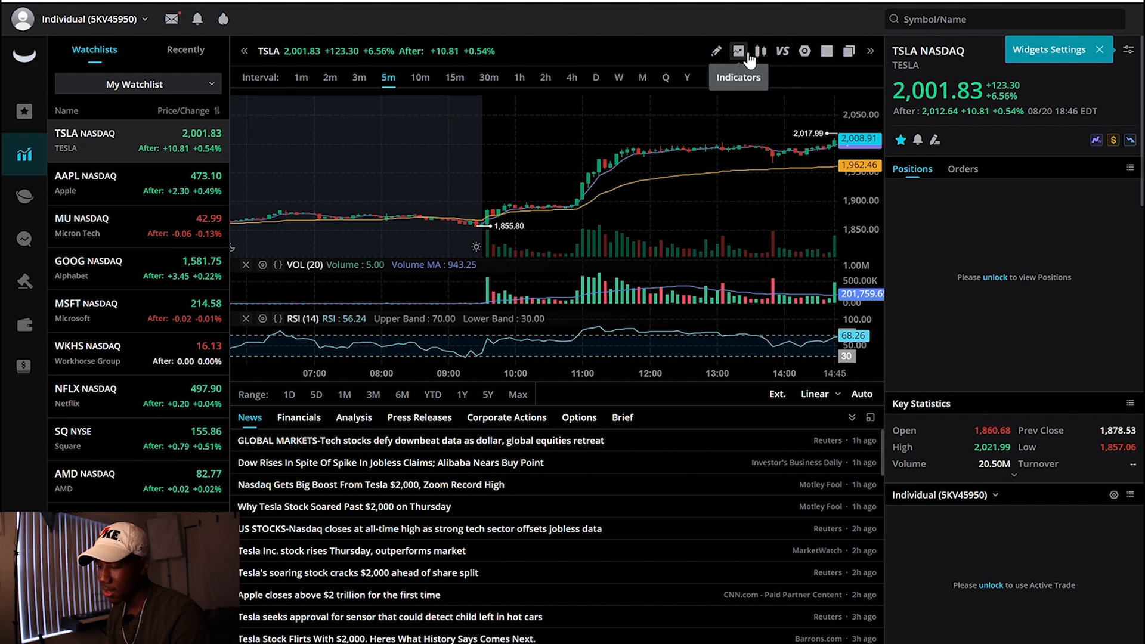
Add VWAP and EMA indicators to TSLA, compare 2m and 5m intervals, then show AAPL's chart.
left_click(737, 52)
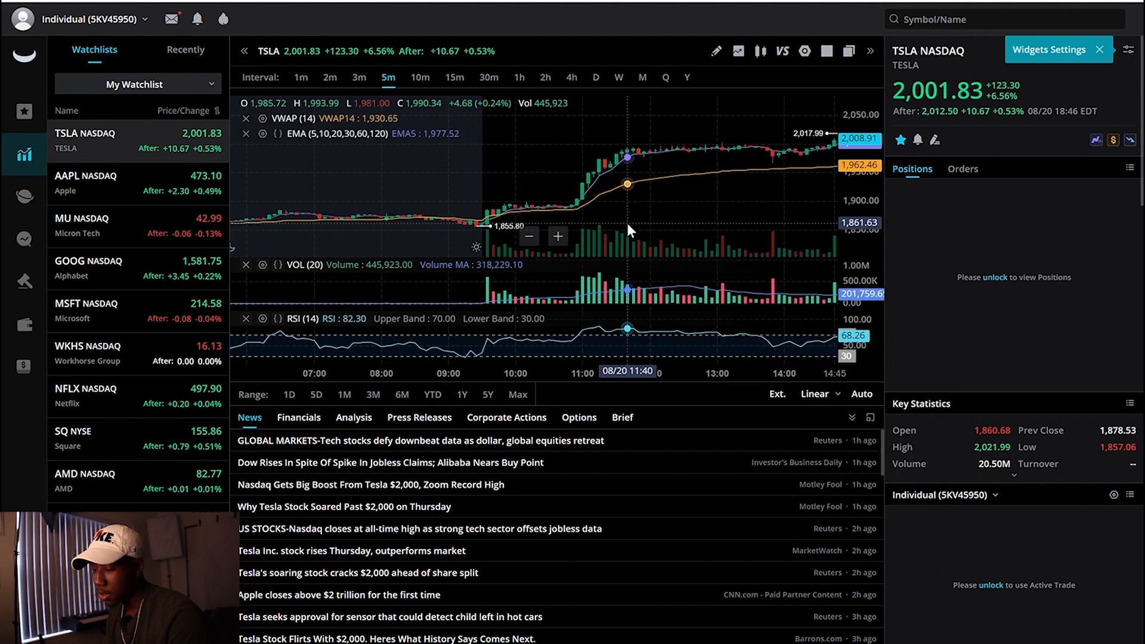
mouse_move(727, 171)
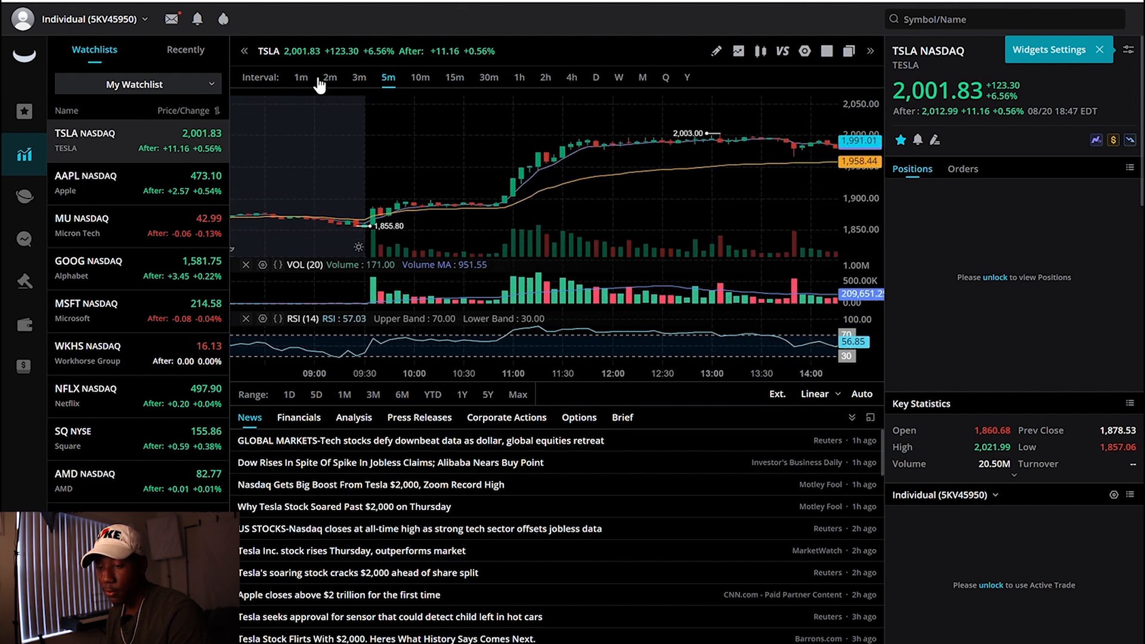
left_click(329, 77)
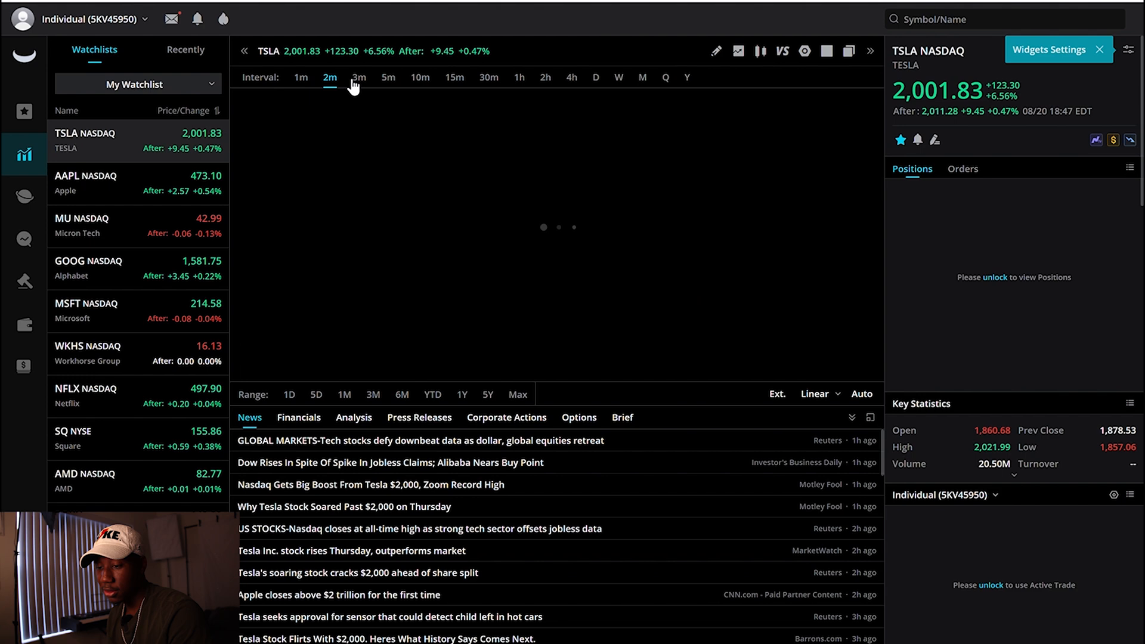
left_click(389, 77)
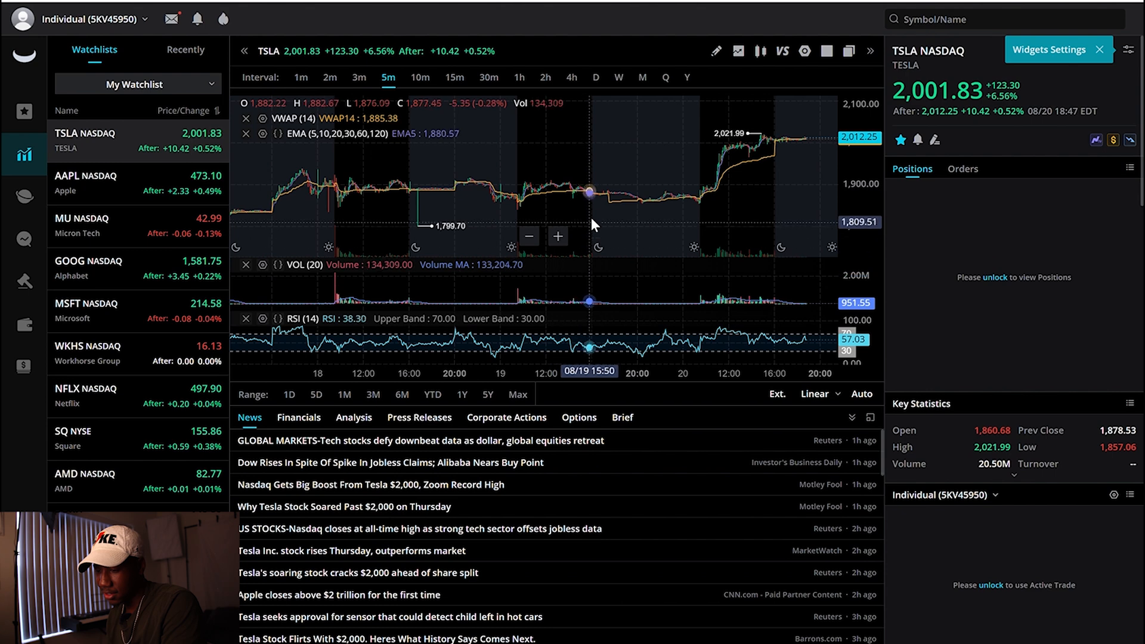
scroll("down", 3)
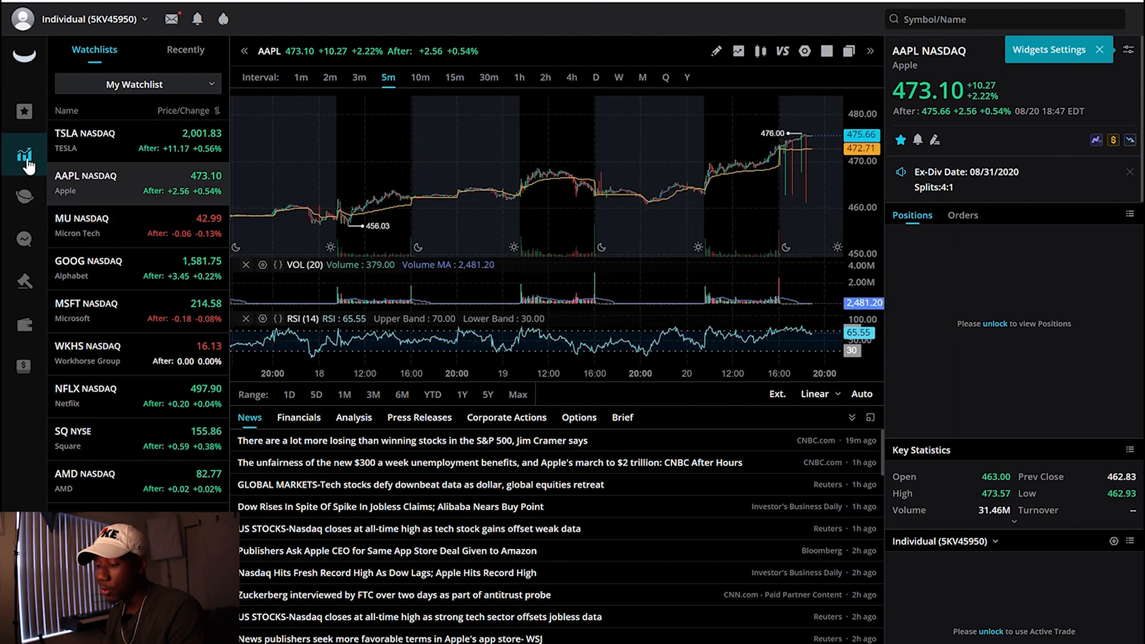
mouse_move(24, 197)
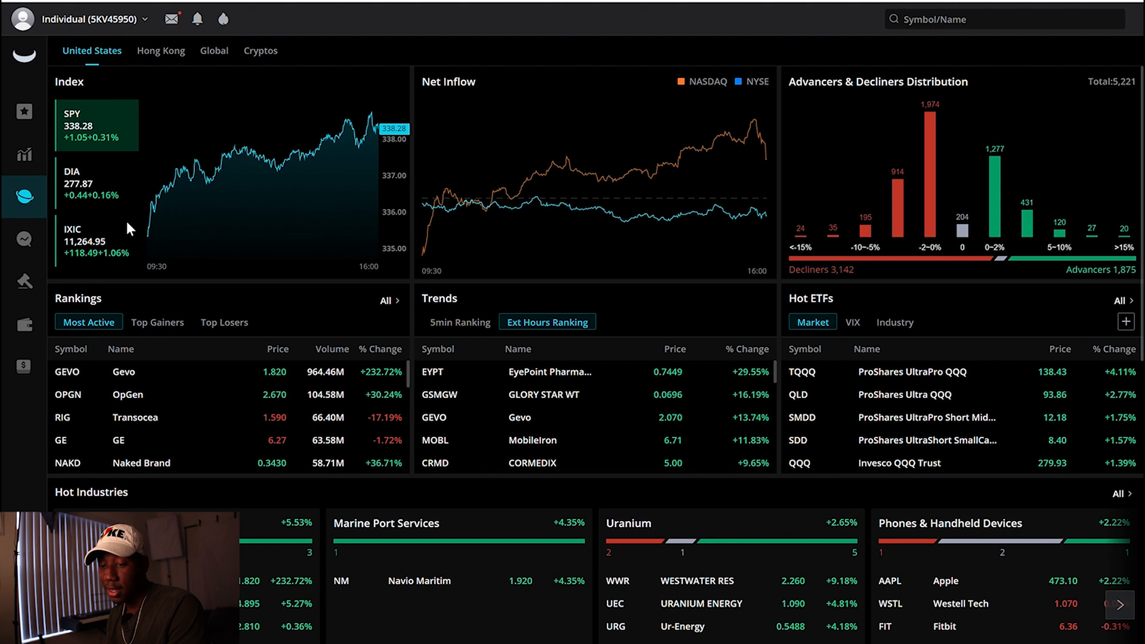
Show DIA on the index chart and browse down to Corporate Actions, News and Marginable sections.
left_click(96, 183)
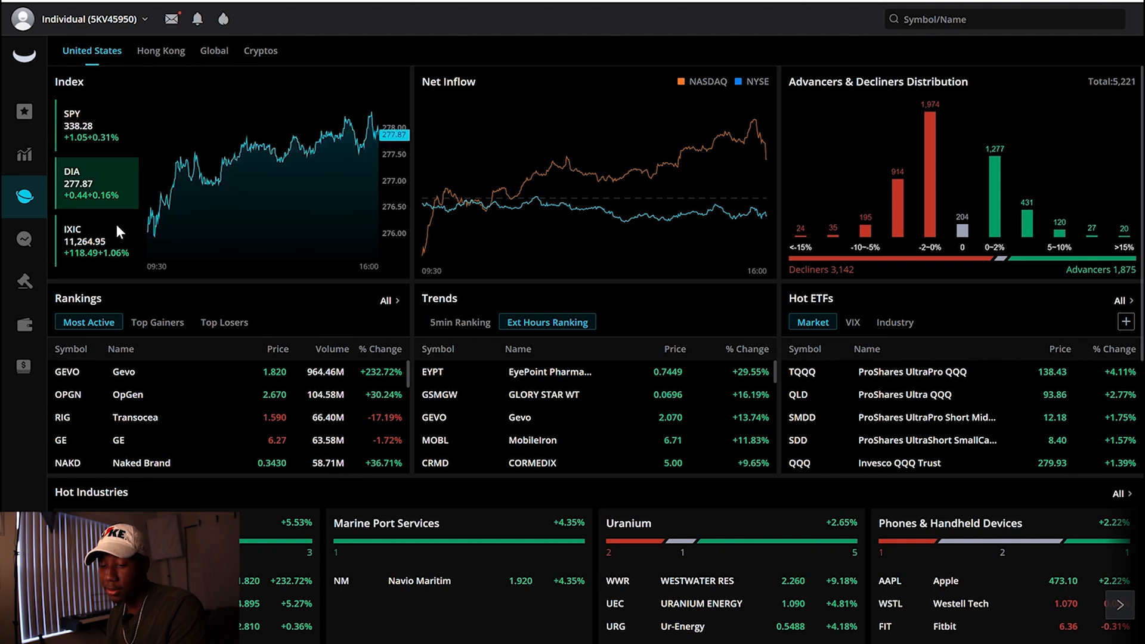
mouse_move(663, 216)
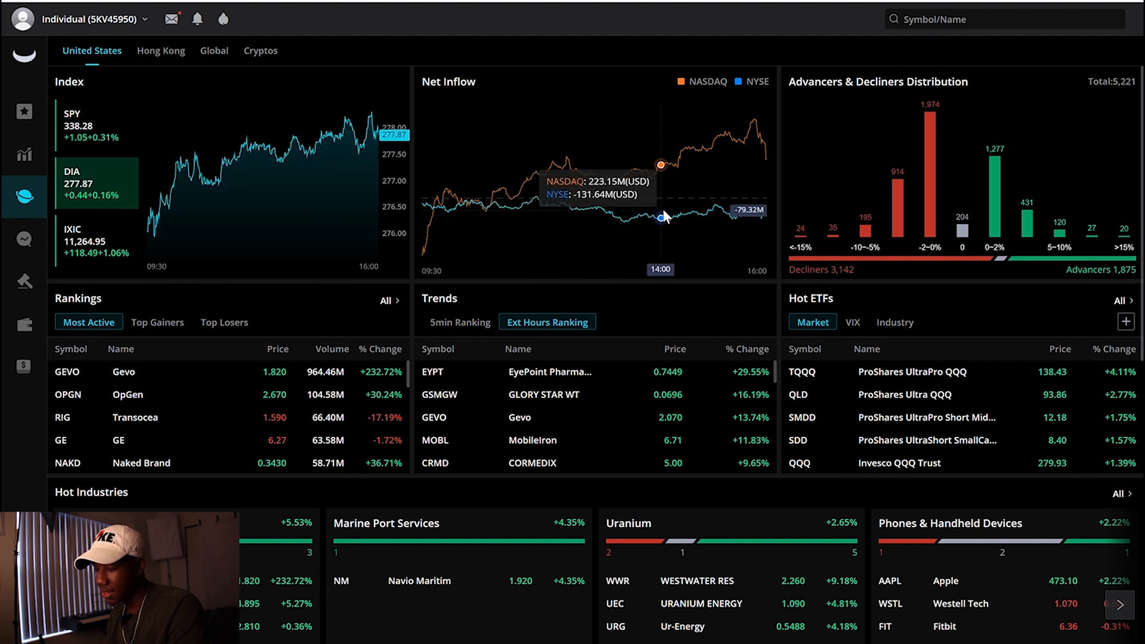
mouse_move(905, 154)
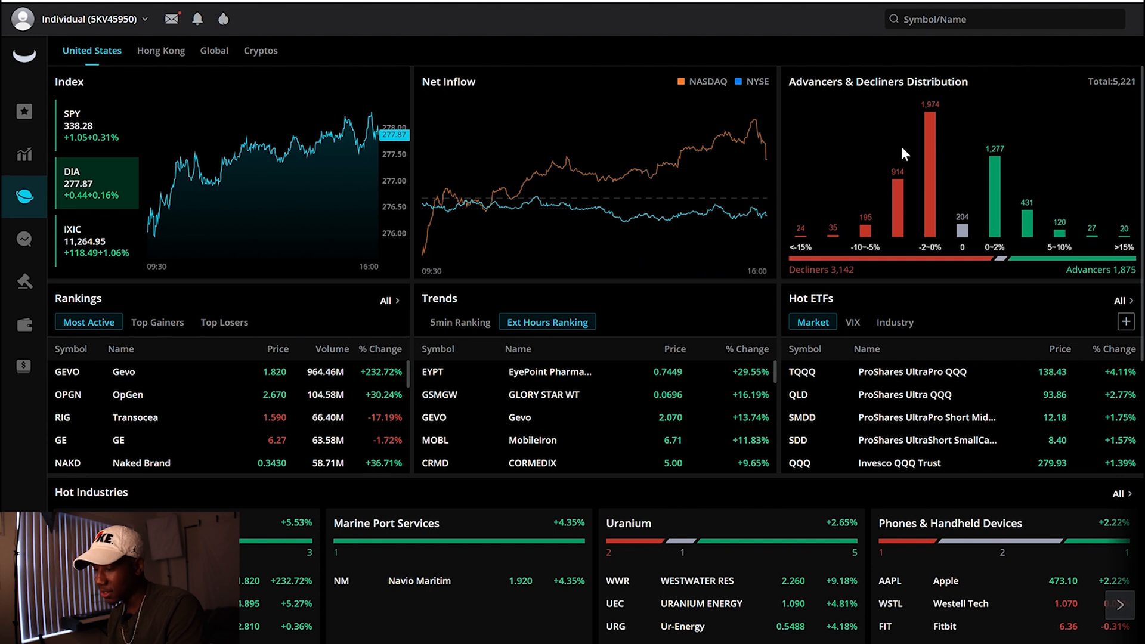
mouse_move(949, 164)
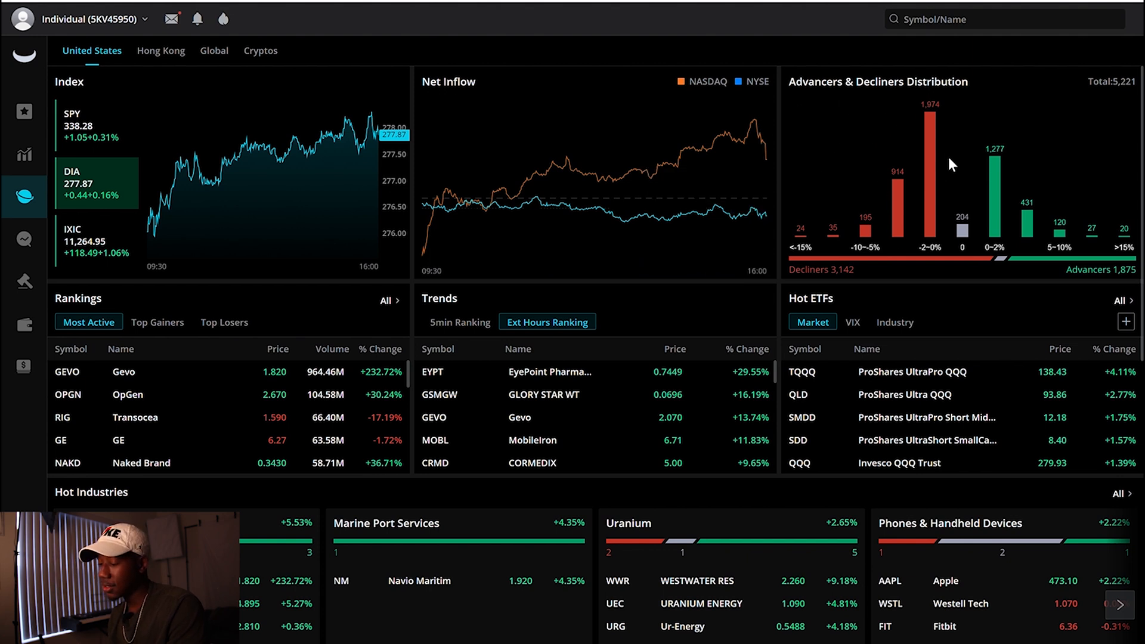
mouse_move(1053, 318)
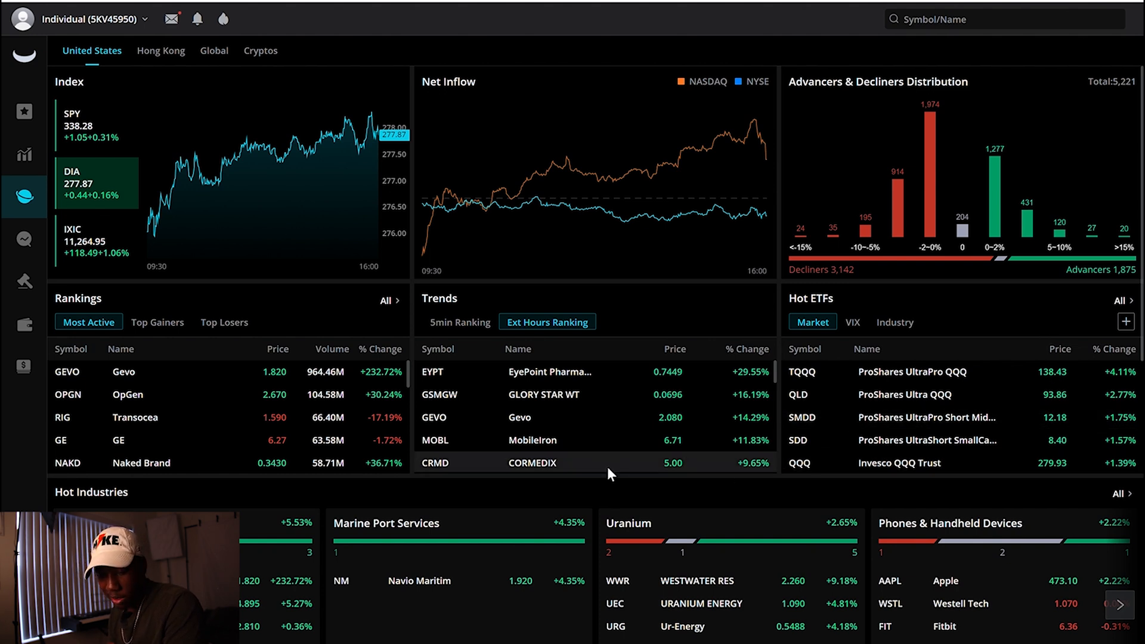
scroll("down", 3)
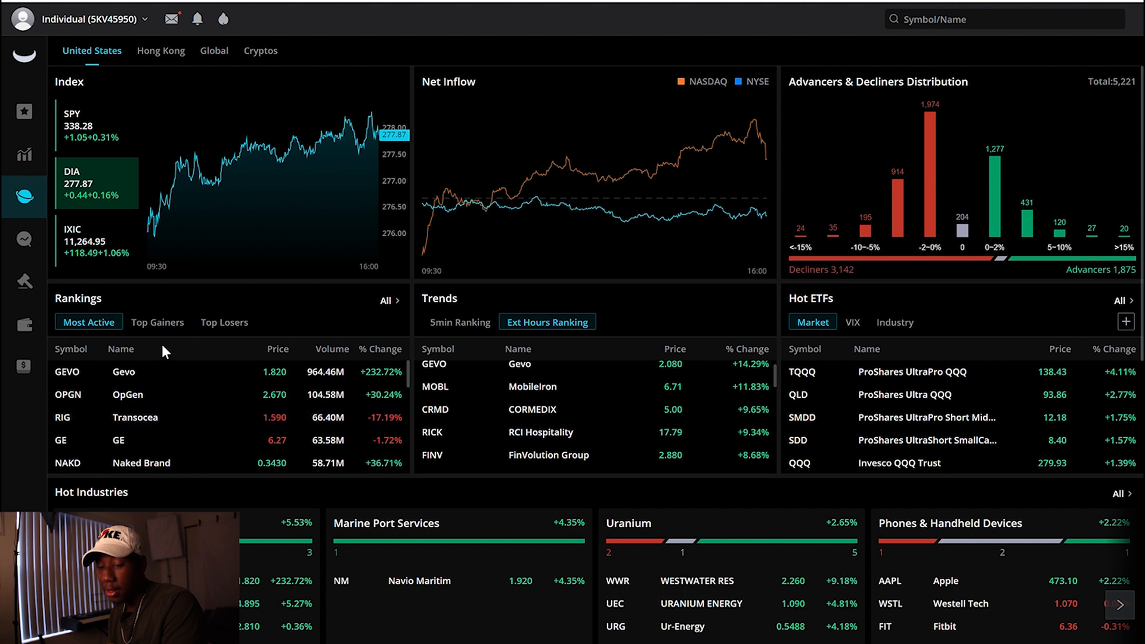
left_click(224, 322)
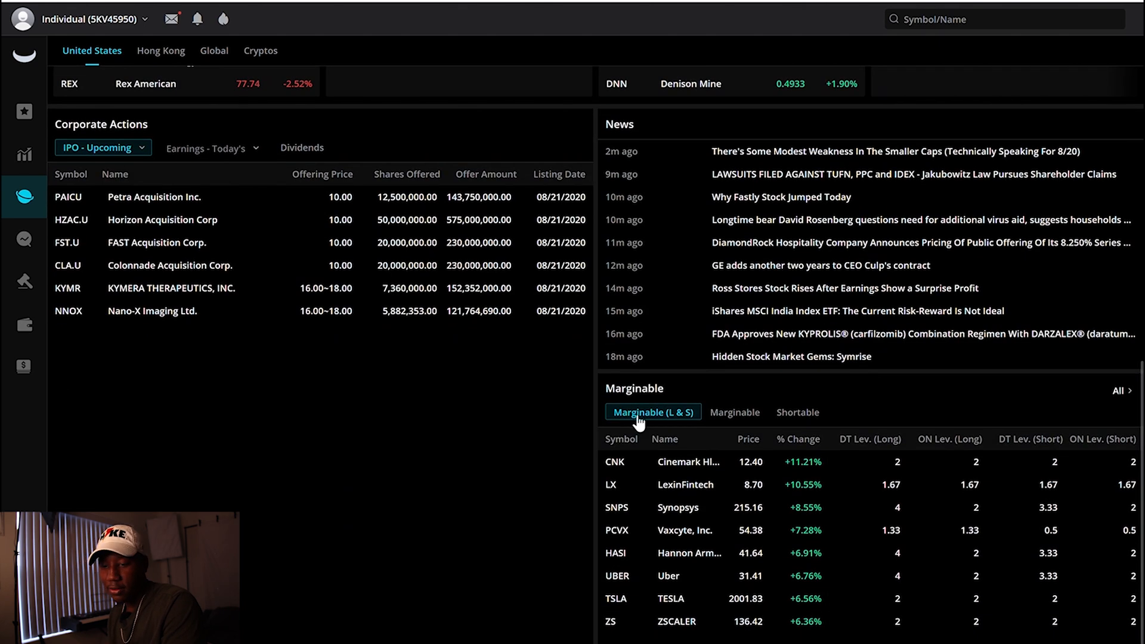
mouse_move(24, 238)
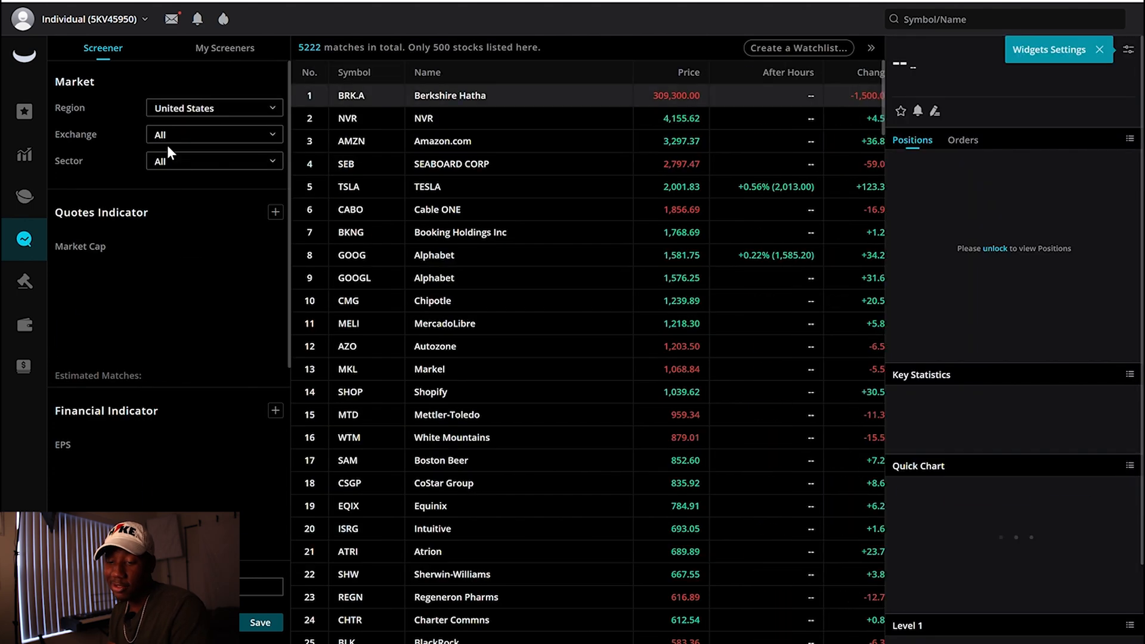
Keep United States as screener region and review the Quotes, Financial and Technical filters.
left_click(212, 108)
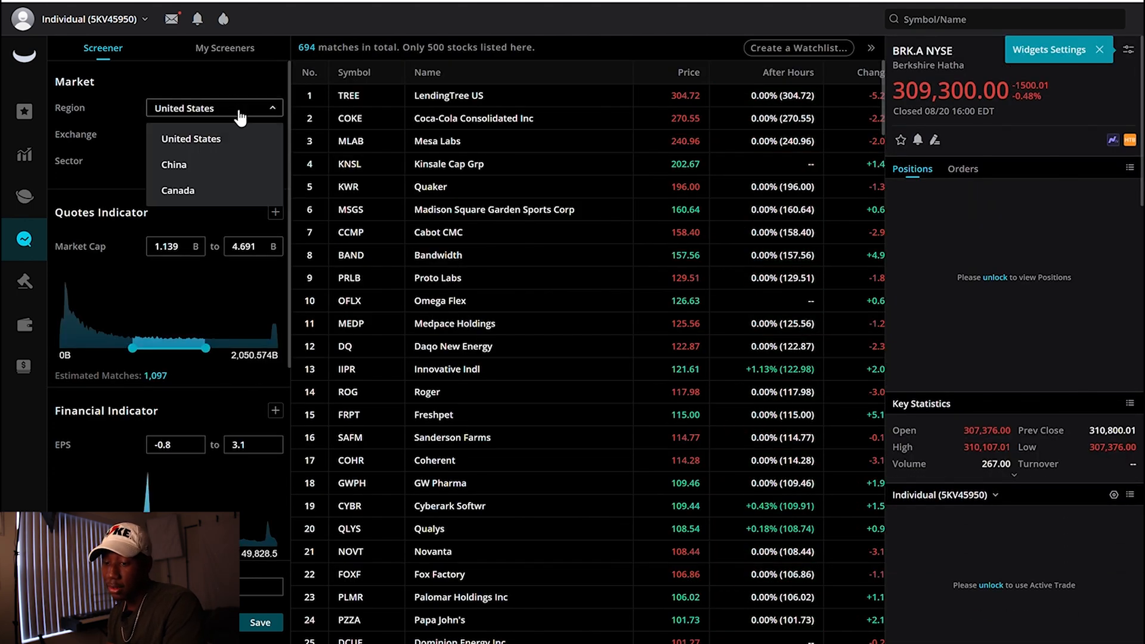
left_click(183, 107)
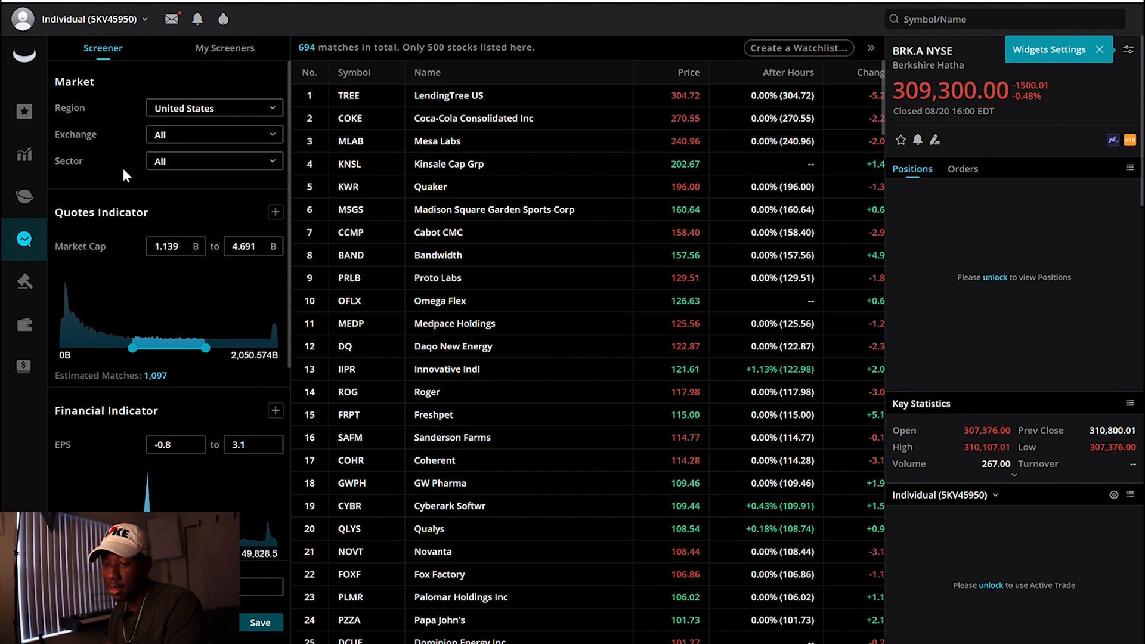
left_click(212, 133)
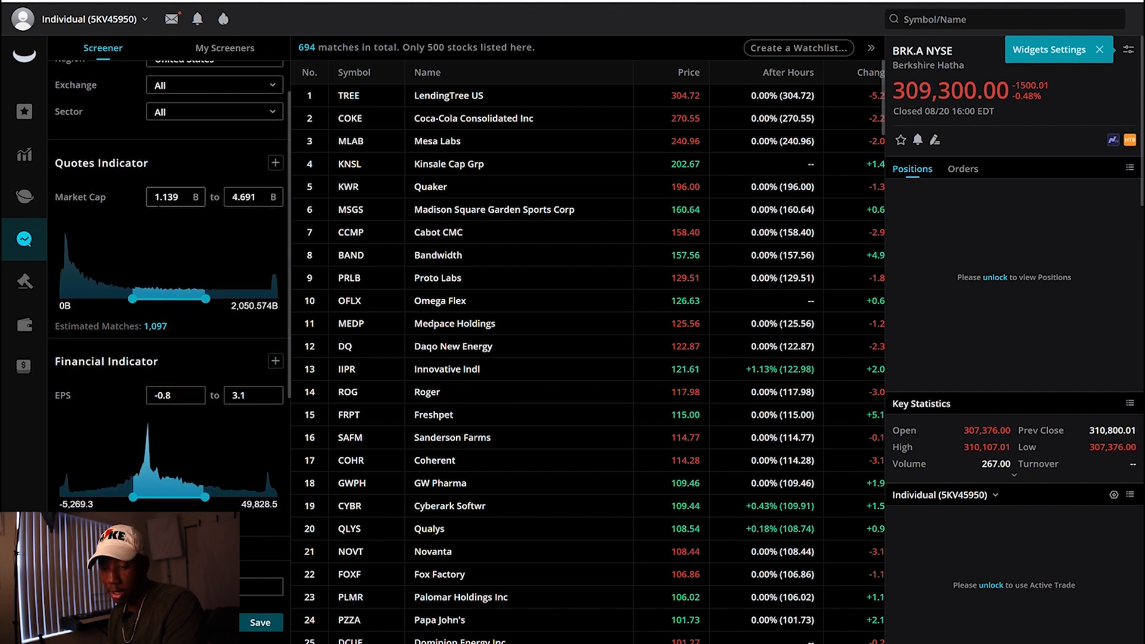
scroll("down", 3)
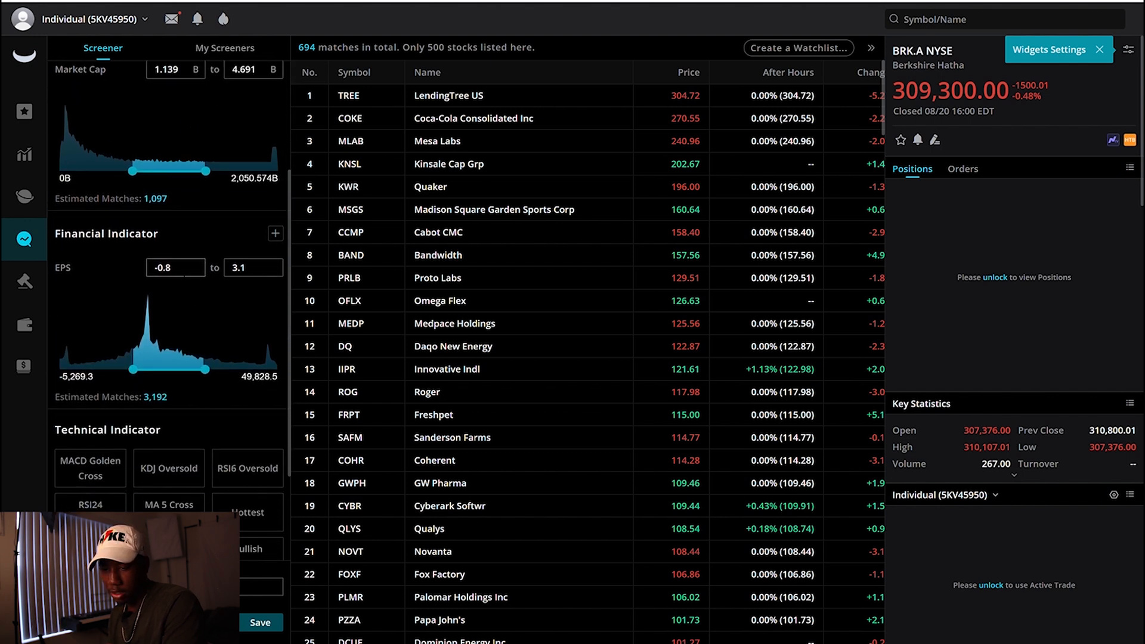
scroll("down", 3)
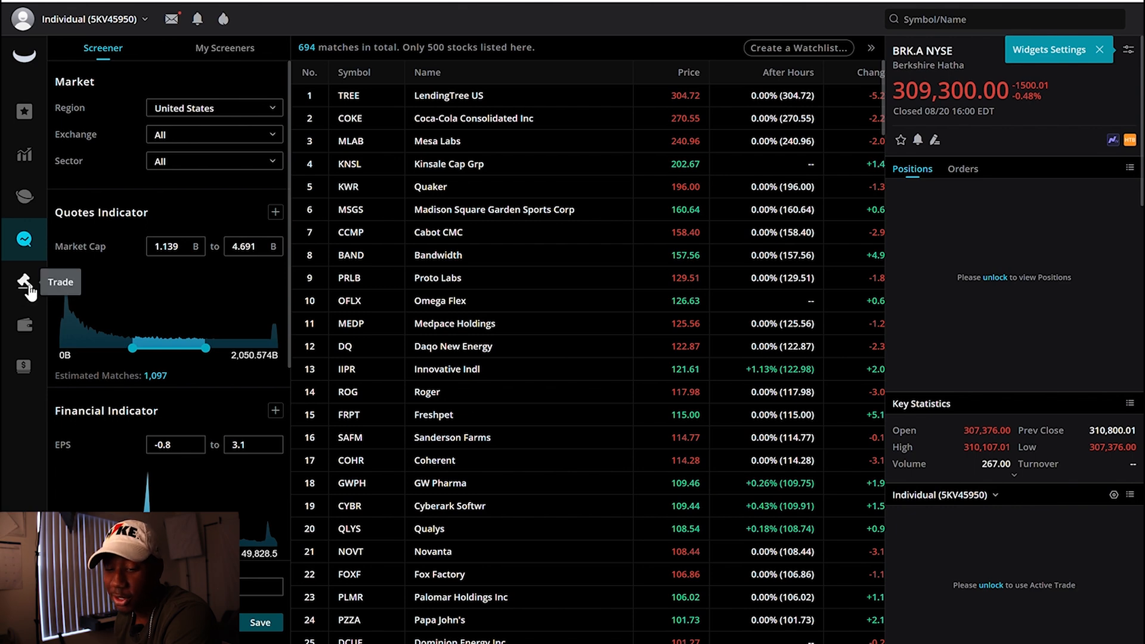
mouse_move(28, 285)
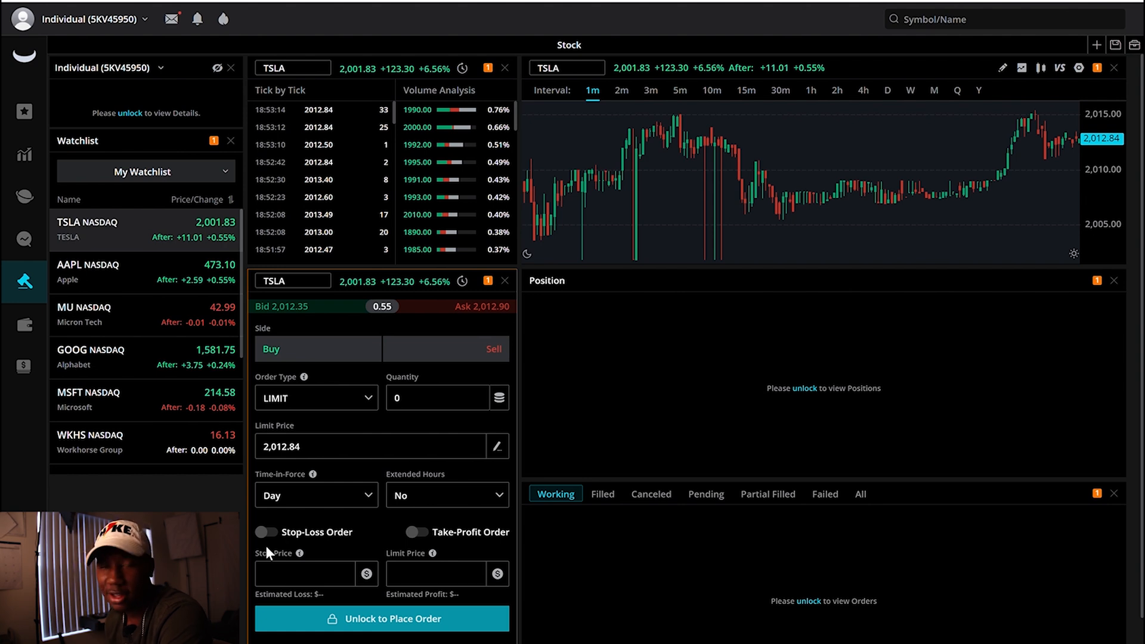
mouse_move(331, 338)
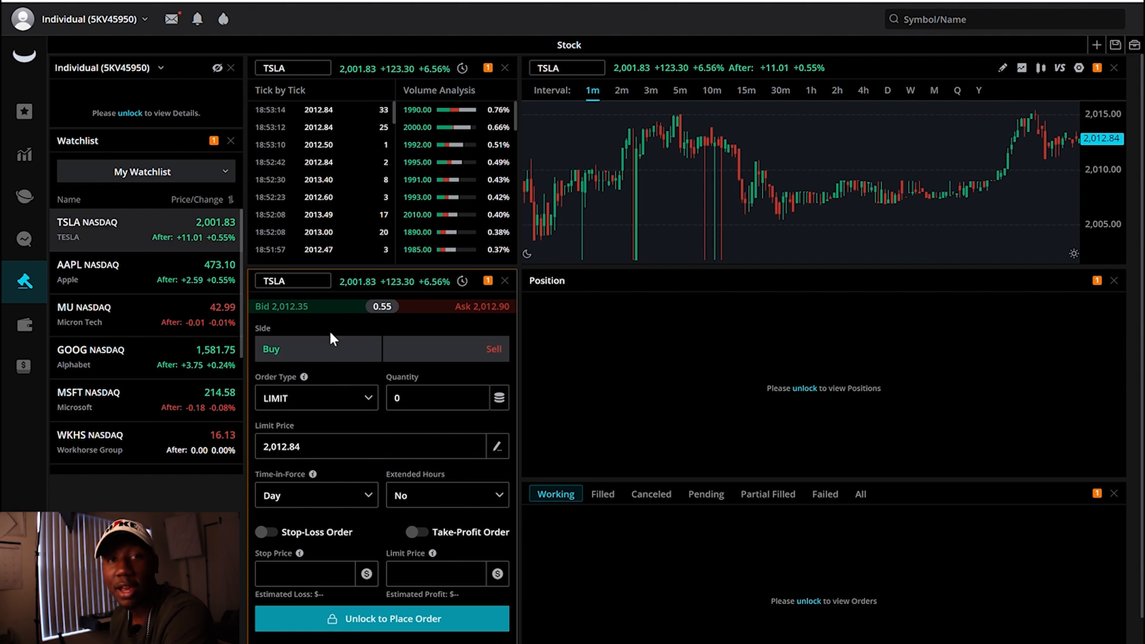
mouse_move(672, 428)
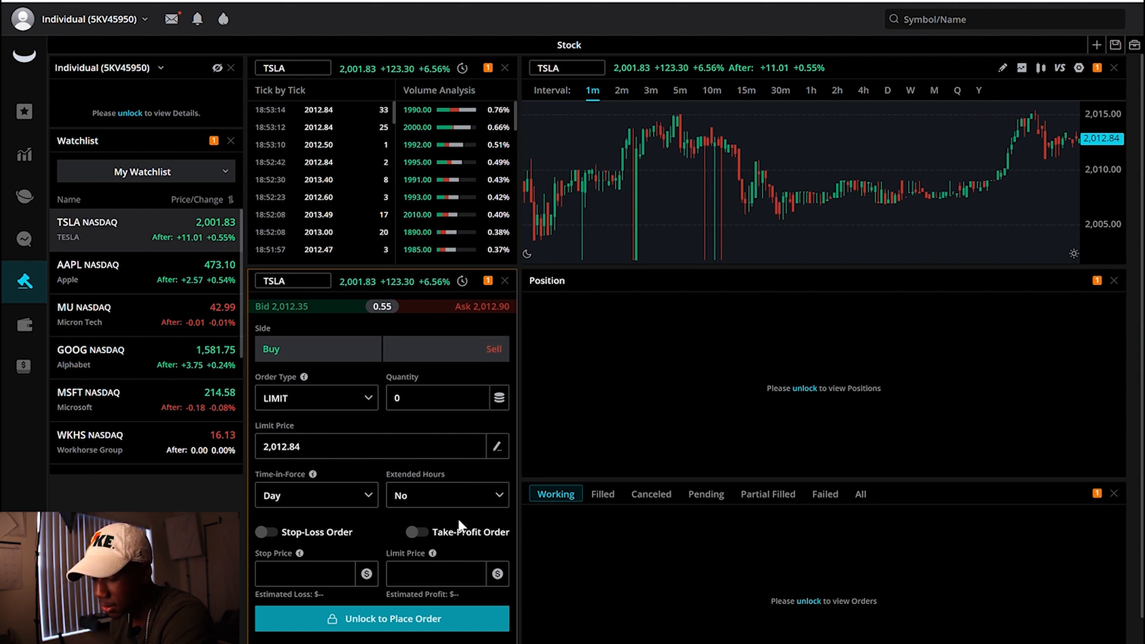
Enable a stop-loss at 1,811.56 and a take-profit at 2,214.12 on the TSLA limit buy.
left_click(267, 532)
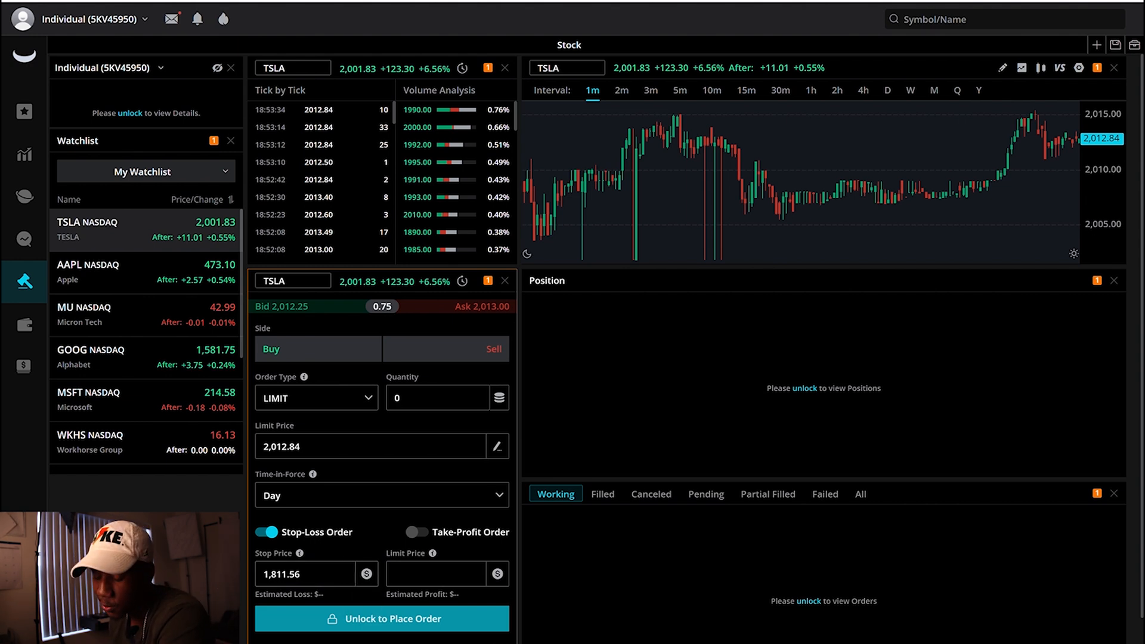
left_click(416, 532)
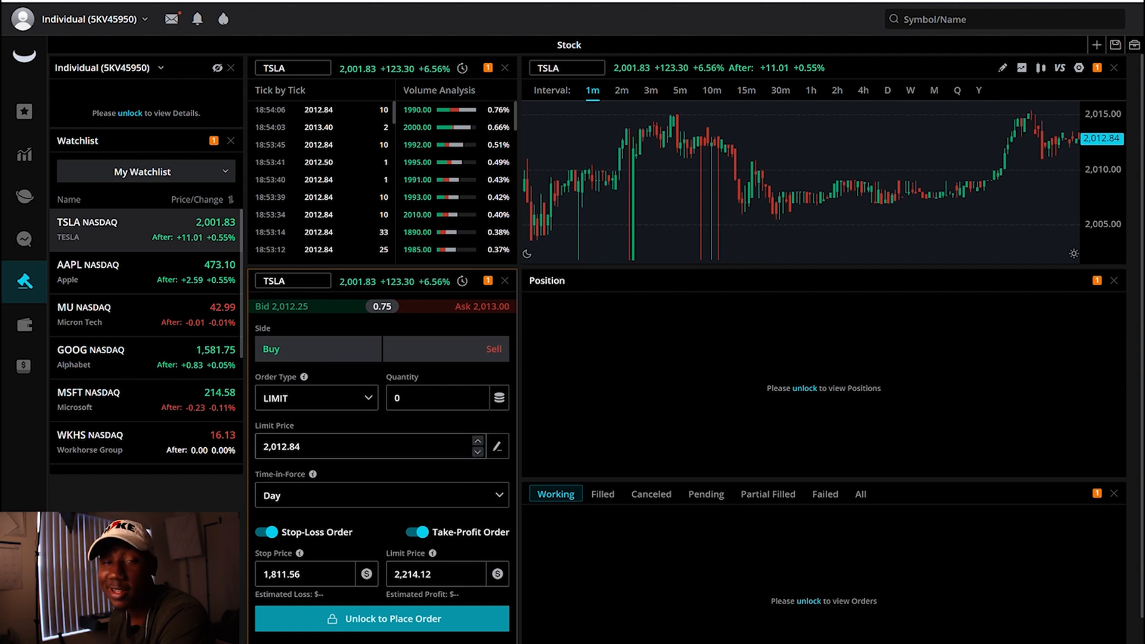
mouse_move(24, 324)
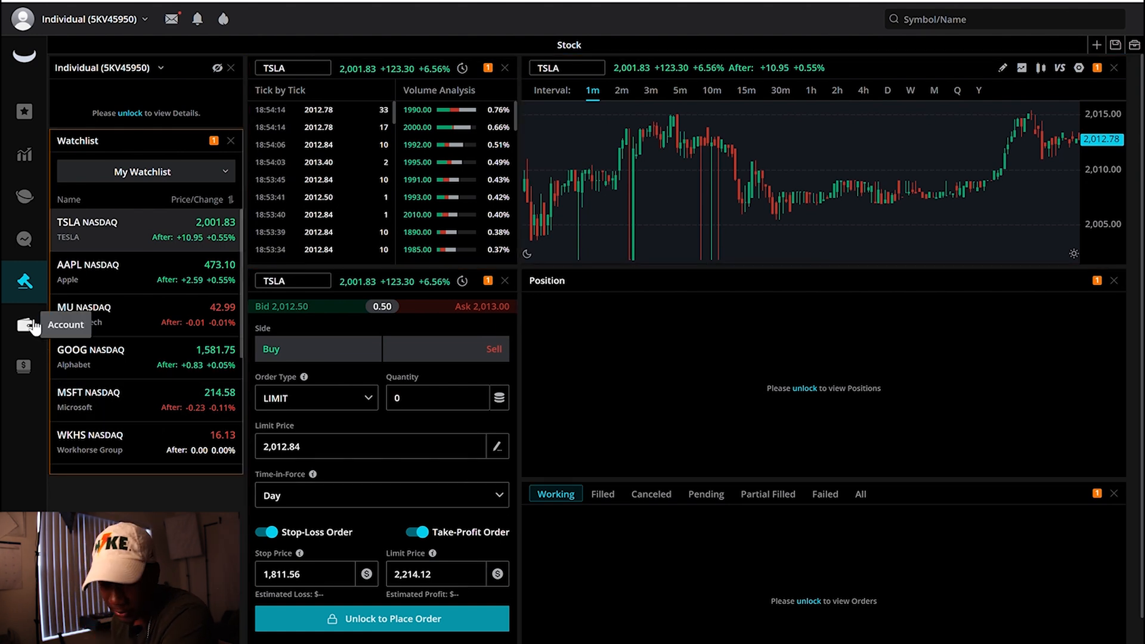